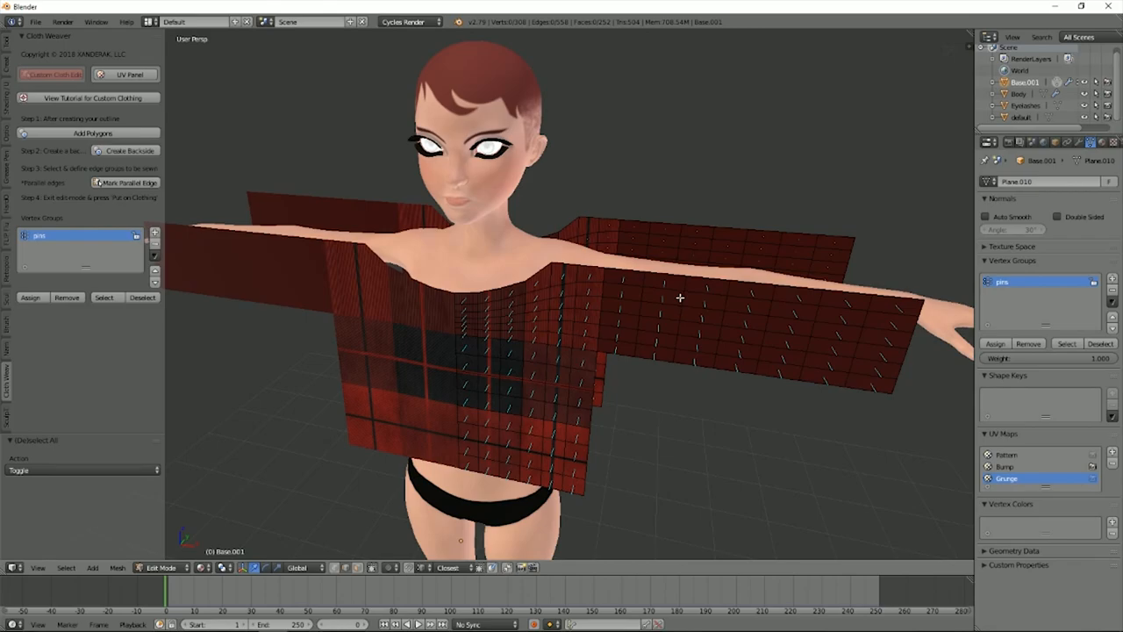
pyautogui.moveTo(654, 362)
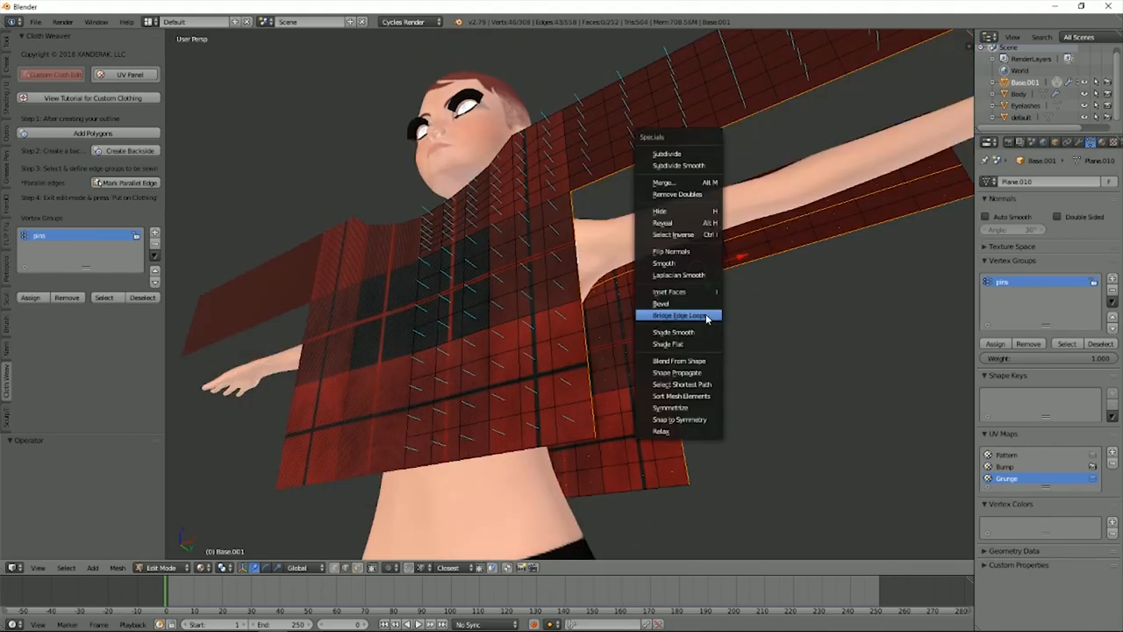
pyautogui.click(679, 315)
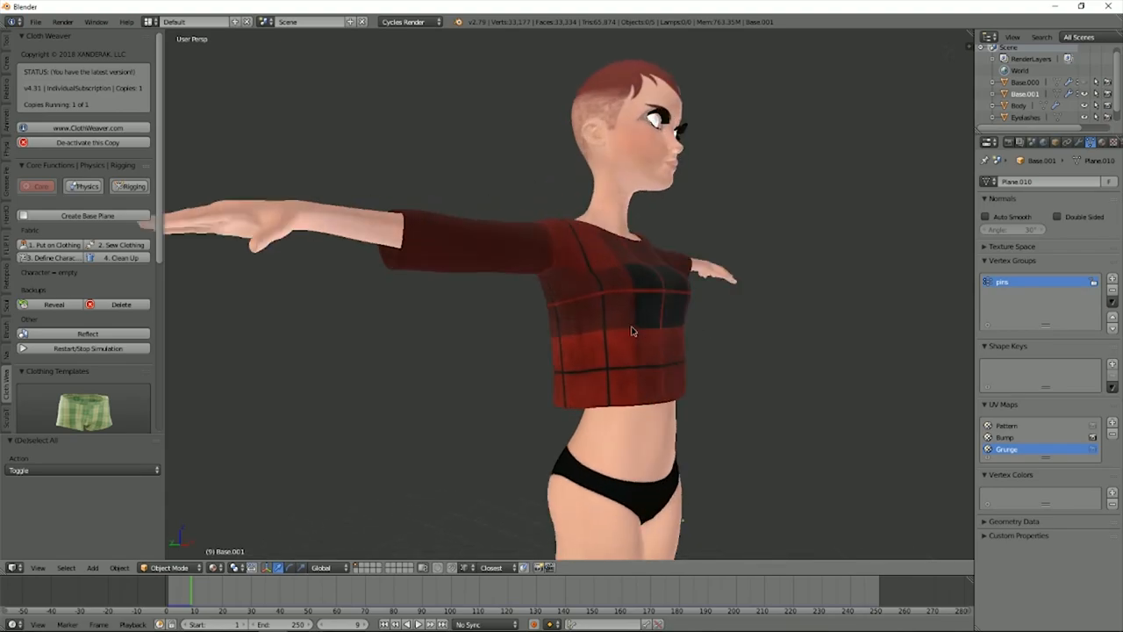
# Orbit to view the sewn plaid cropped shirt from the side.
pyautogui.moveTo(632, 332); pyautogui.dragTo(693, 342)
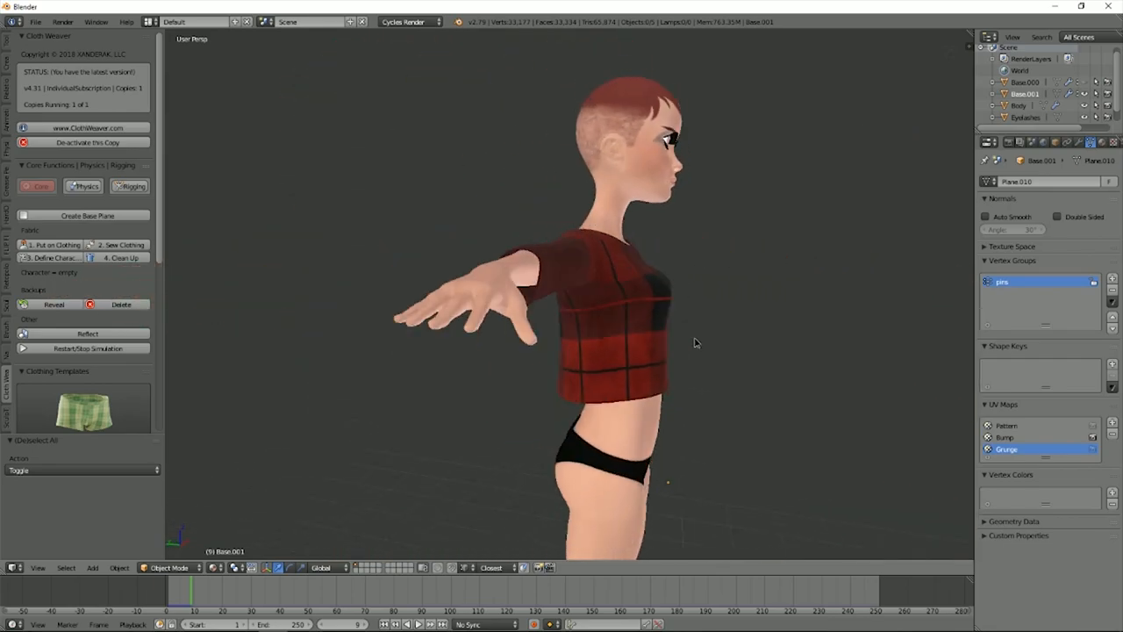